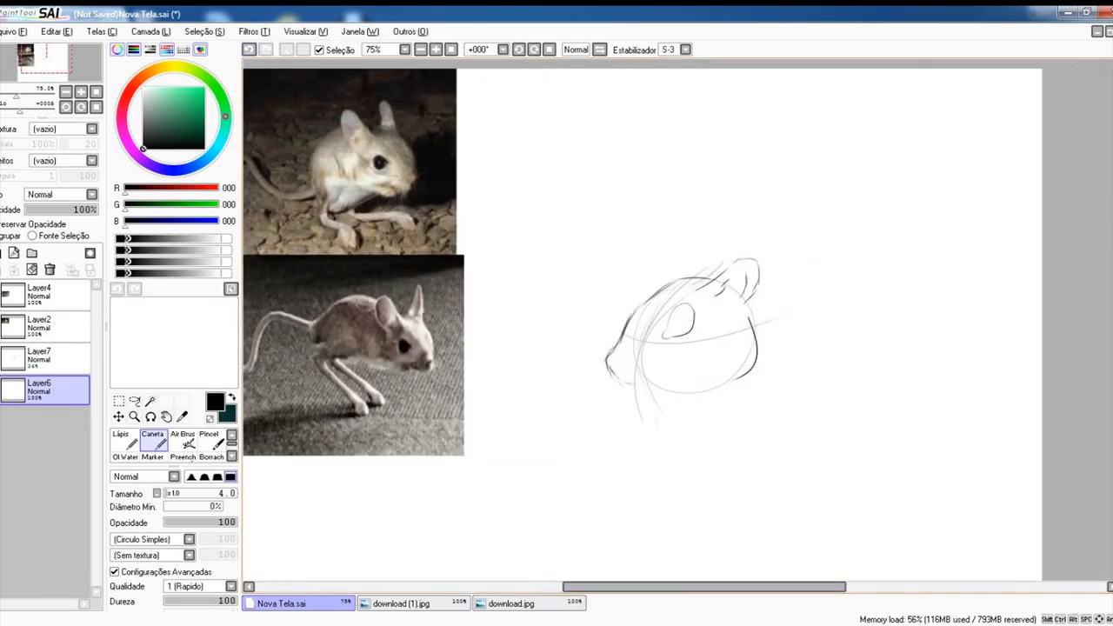
- Sketch the lower head outline with the Pen, then switch to the Eraser (Borracha) tool
{"action": "left_click_drag", "start_coordinate": [617, 381], "coordinate": [743, 381]}
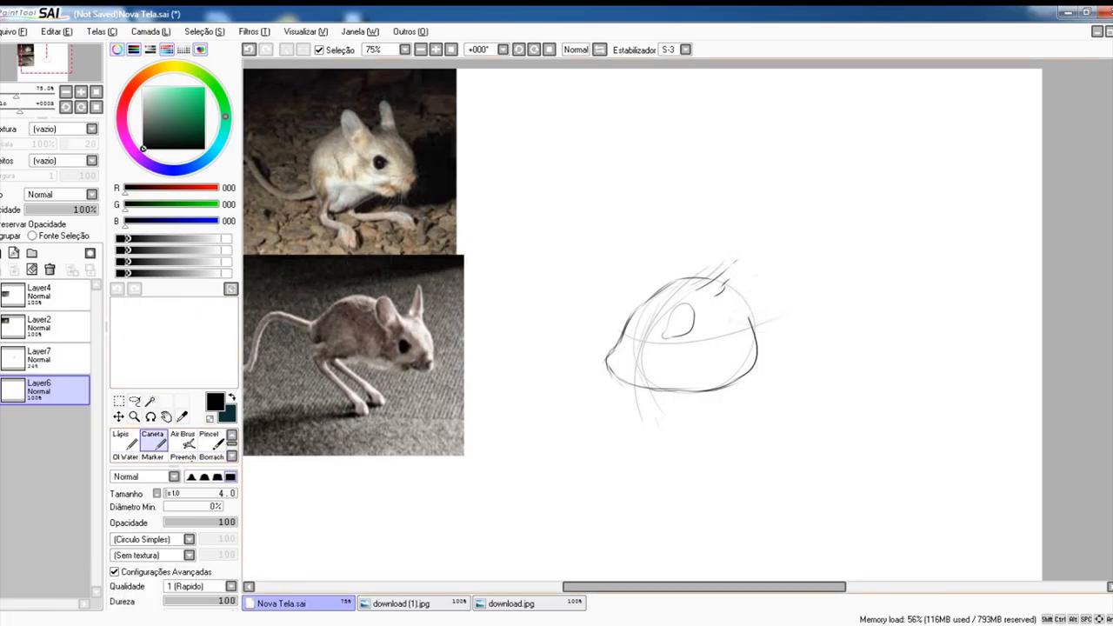
{"action": "left_click", "coordinate": [211, 443]}
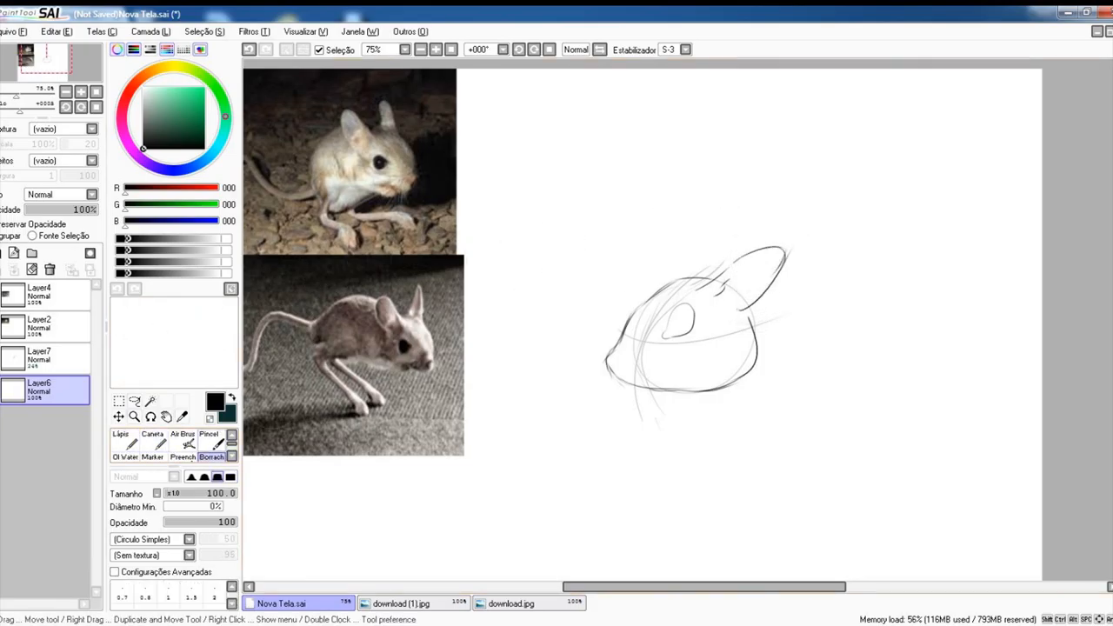
{"action": "left_click", "coordinate": [153, 439]}
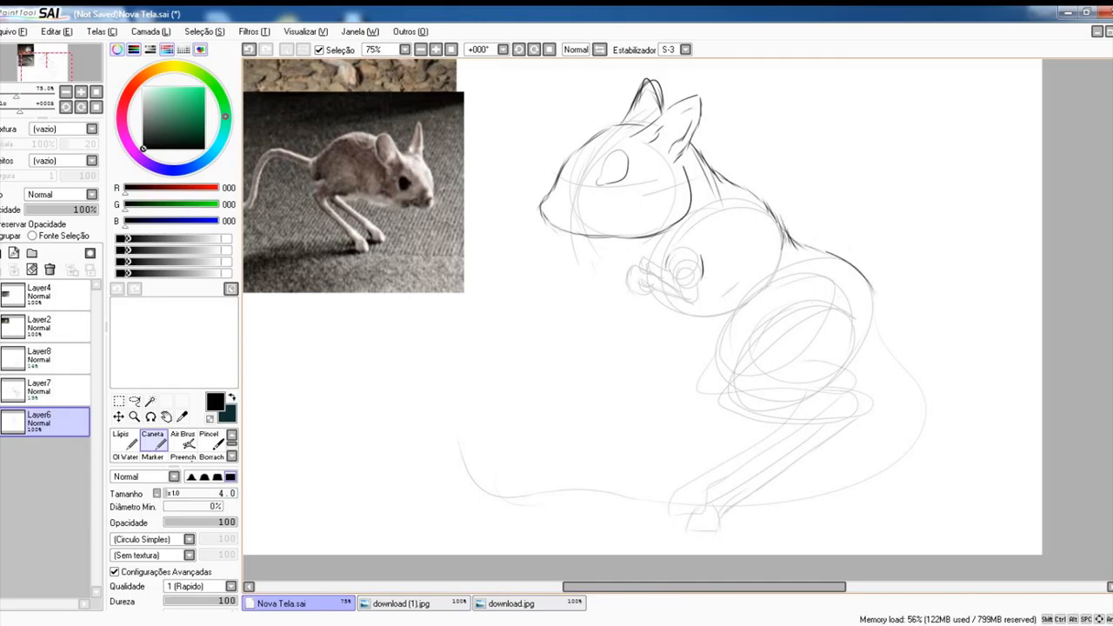
- Set Layer8 to 0% opacity, then darken body and hind leg strokes on Layer6
{"action": "left_click_drag", "start_coordinate": [670, 261], "coordinate": [704, 304]}
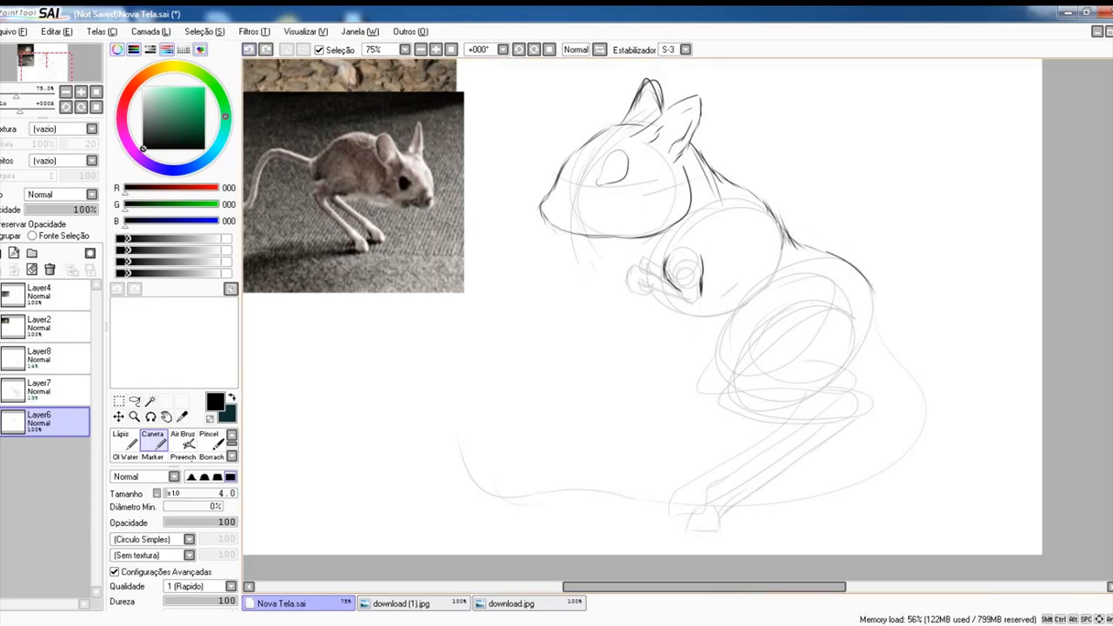
{"action": "left_click", "coordinate": [39, 357]}
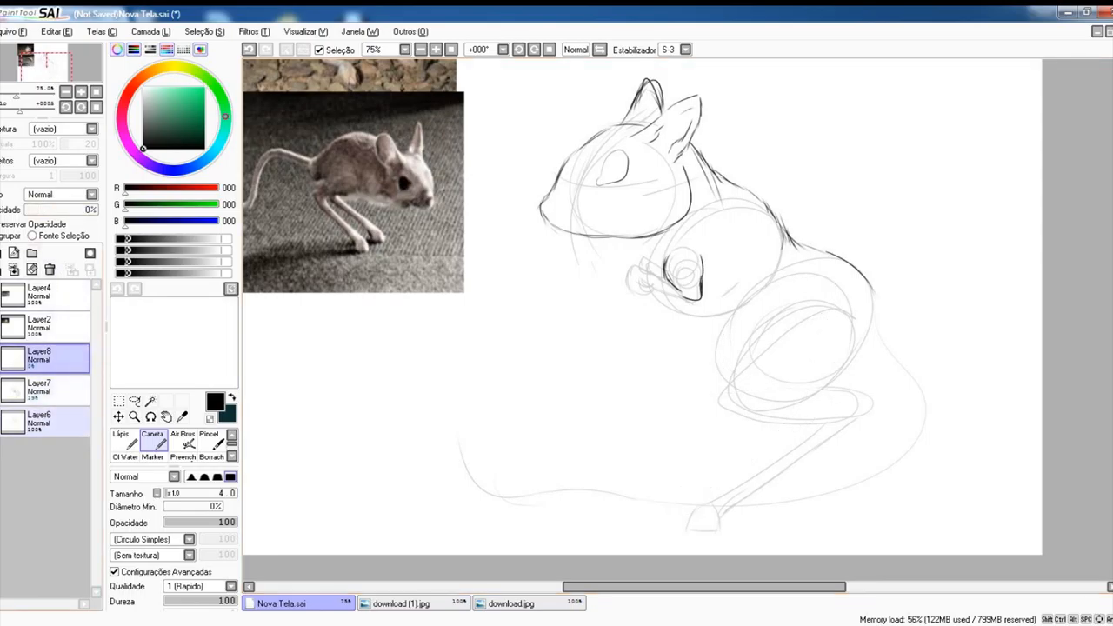
{"action": "left_click", "coordinate": [39, 422]}
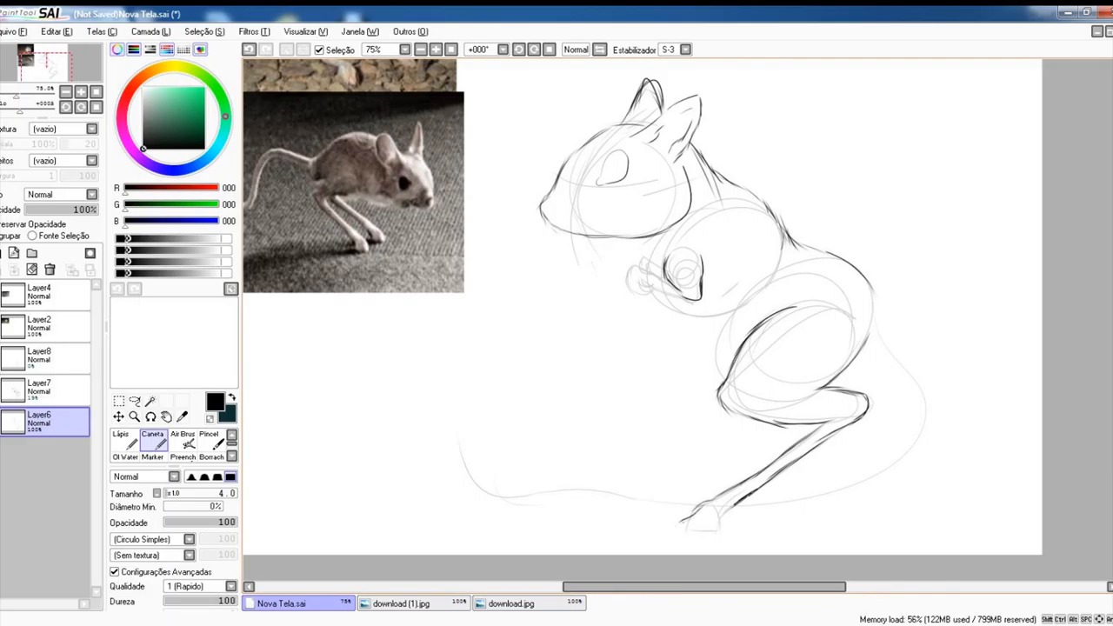
{"action": "left_click", "coordinate": [695, 509]}
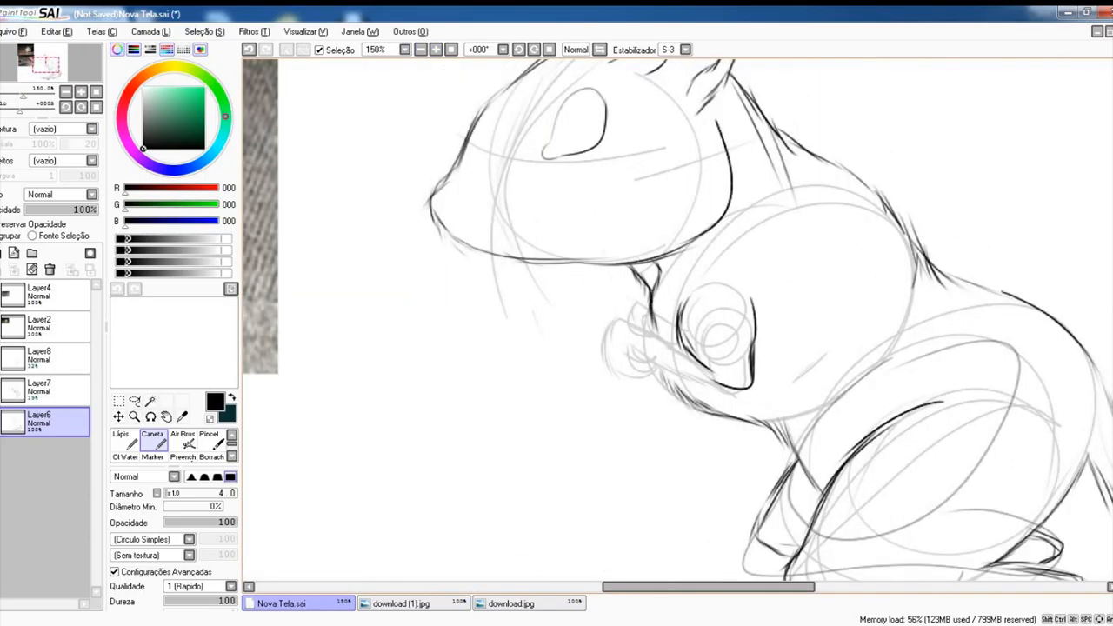
- Add short fur strokes across the jerboa's chest
{"action": "left_click_drag", "start_coordinate": [661, 313], "coordinate": [748, 426]}
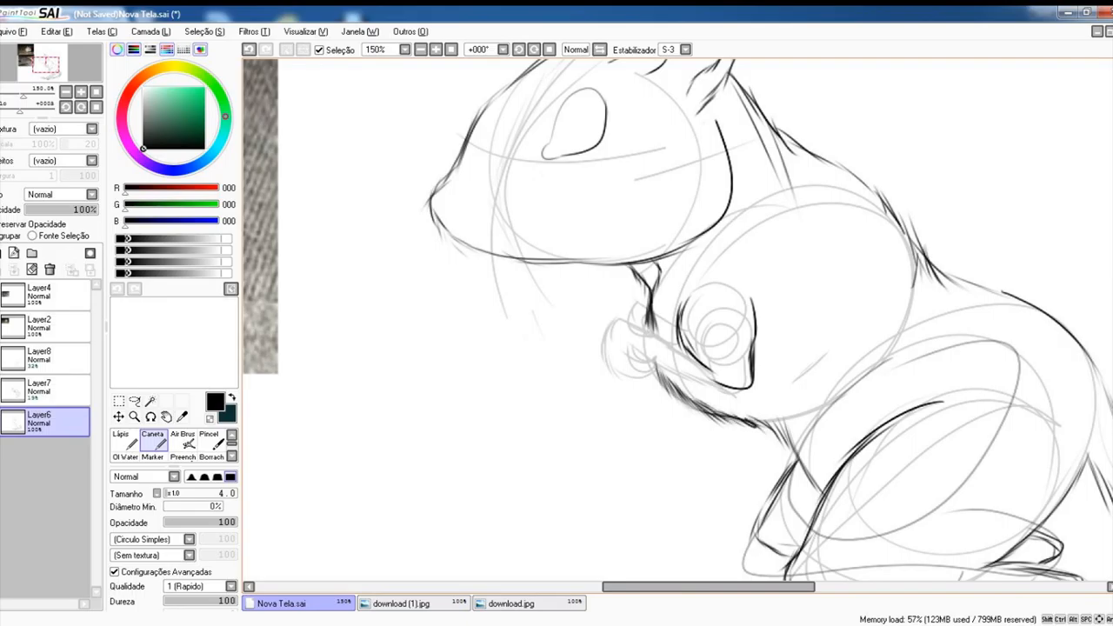
{"action": "left_click_drag", "start_coordinate": [722, 426], "coordinate": [787, 448]}
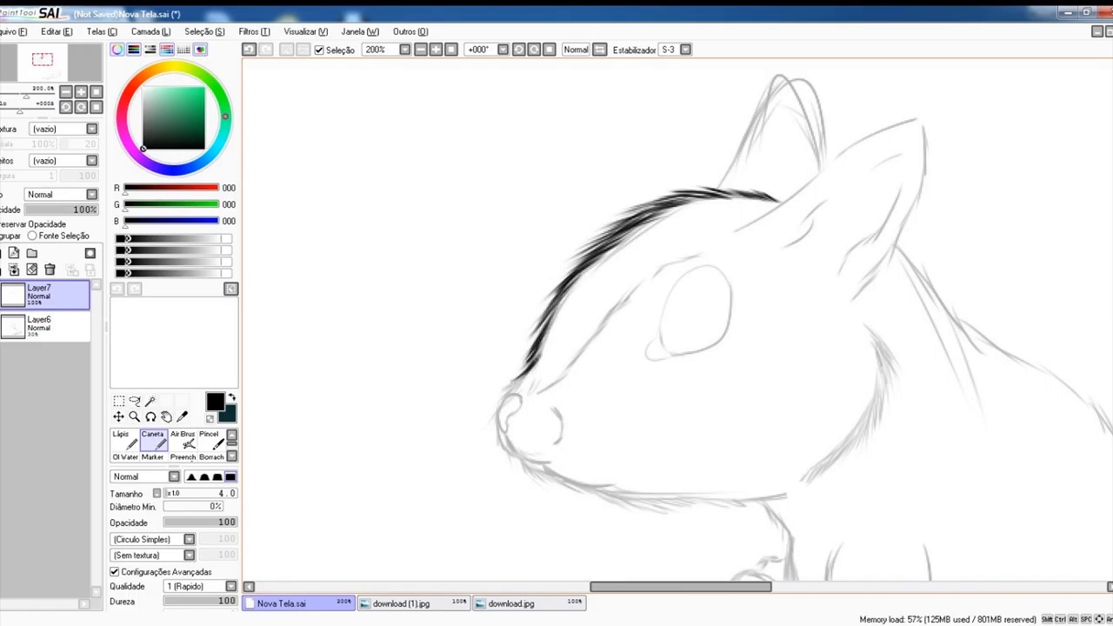
- Ink the forehead down to the nose, nose underside, mouth line and whiskers on Layer7
{"action": "left_click_drag", "start_coordinate": [535, 360], "coordinate": [500, 444]}
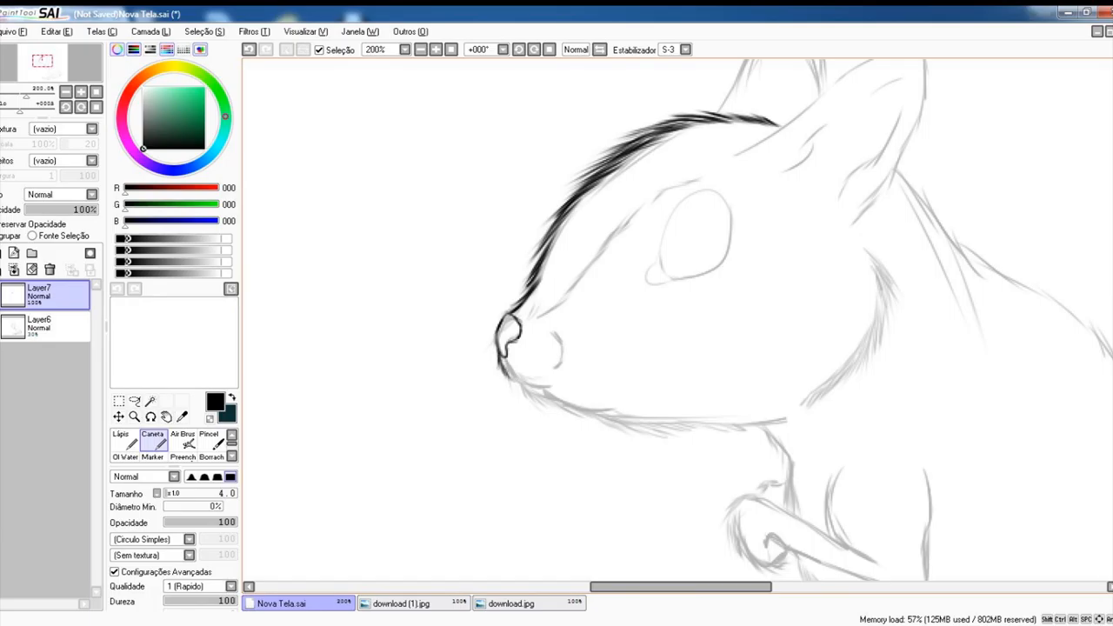
{"action": "left_click_drag", "start_coordinate": [500, 347], "coordinate": [544, 387]}
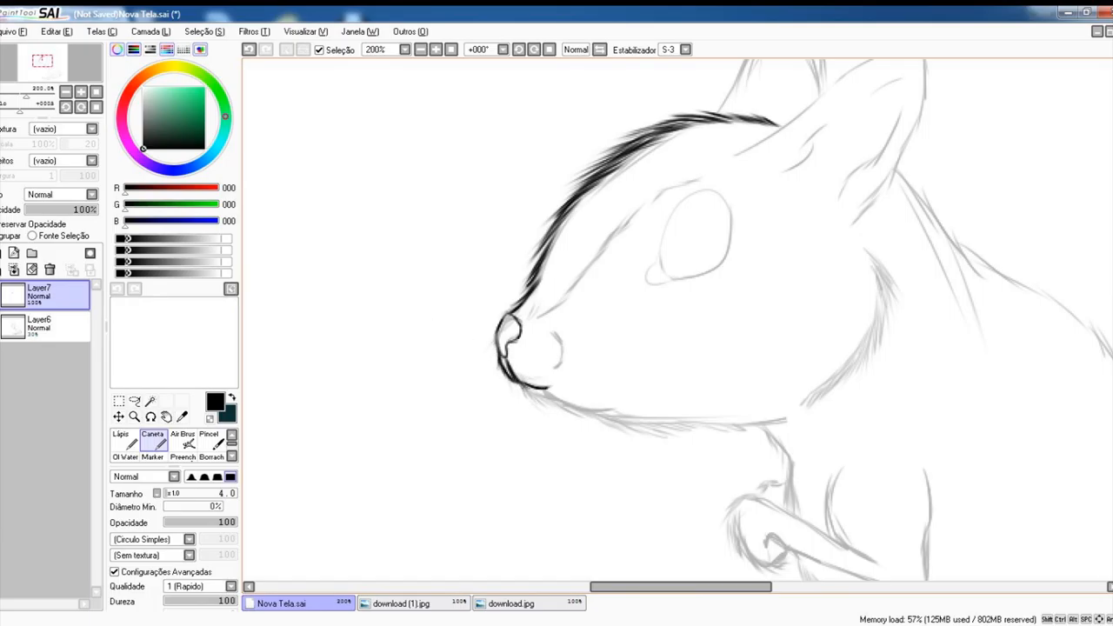
{"action": "left_click_drag", "start_coordinate": [566, 339], "coordinate": [547, 408]}
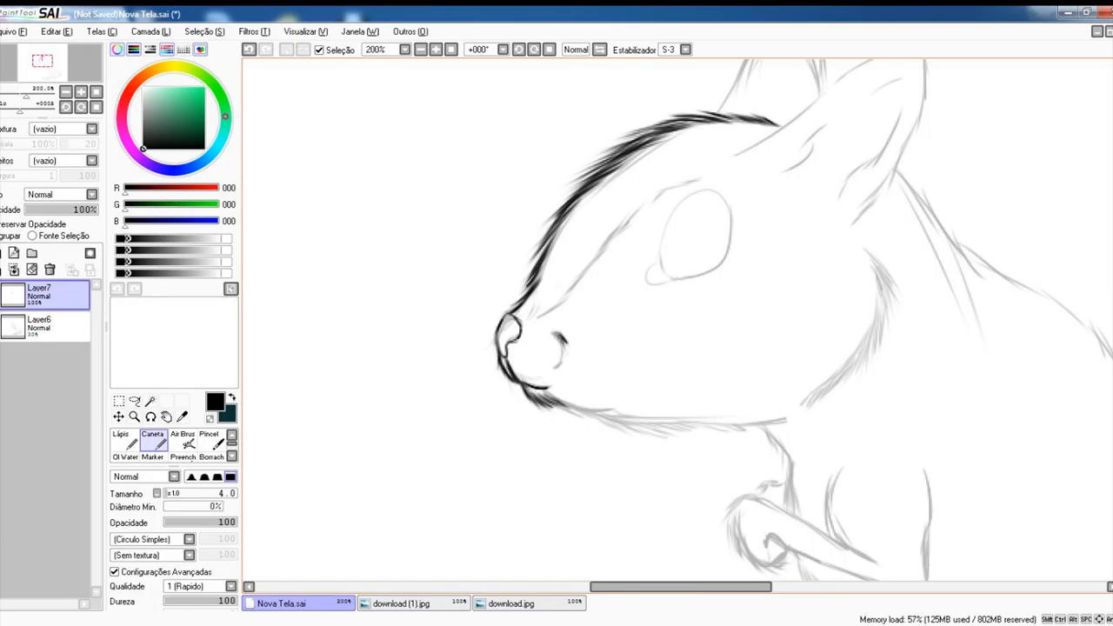
{"action": "left_click", "coordinate": [557, 347]}
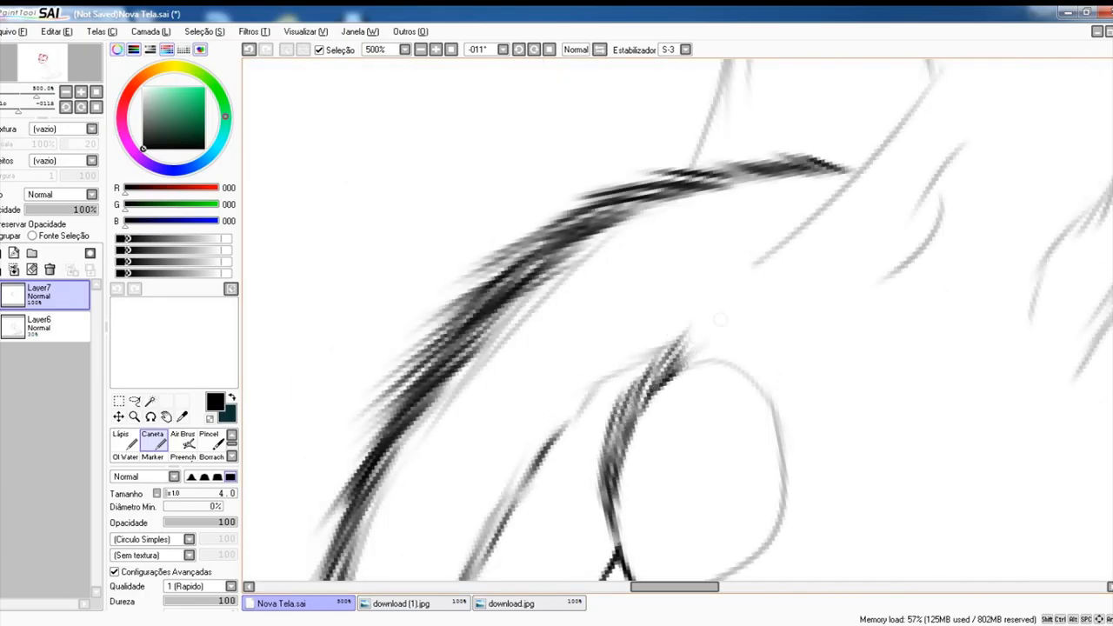
{"action": "scroll", "scroll_direction": "down", "scroll_amount": 3}
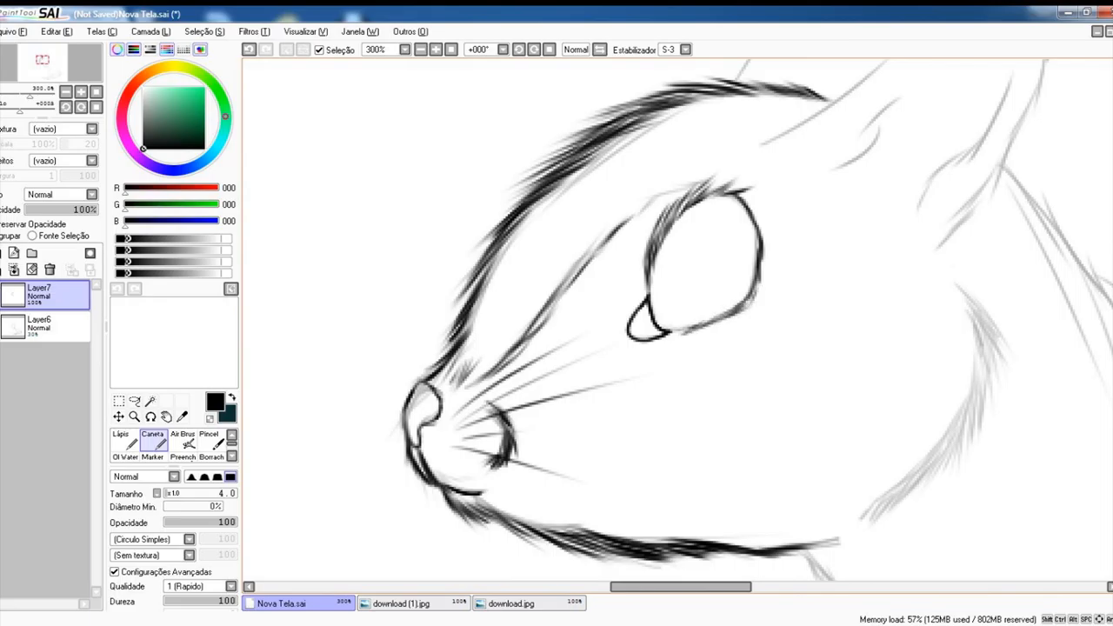
{"action": "left_click_drag", "start_coordinate": [665, 332], "coordinate": [830, 256]}
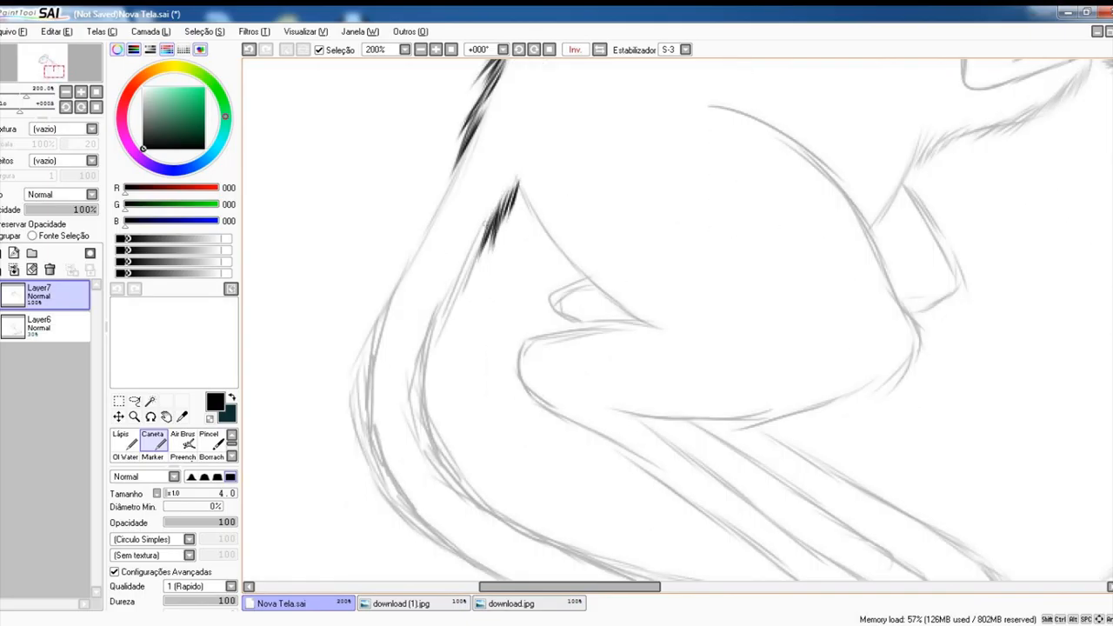
- Ink a pointed chest fur tuft reaching toward the front leg, plus the throat line
{"action": "left_click_drag", "start_coordinate": [513, 187], "coordinate": [579, 287]}
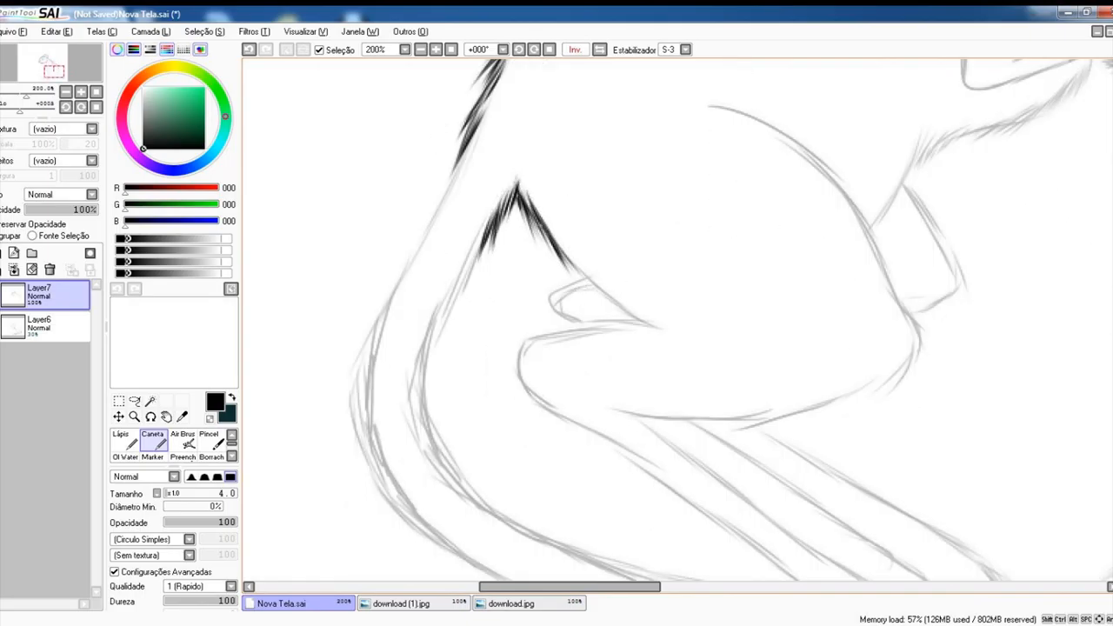
{"action": "left_click_drag", "start_coordinate": [527, 200], "coordinate": [574, 313]}
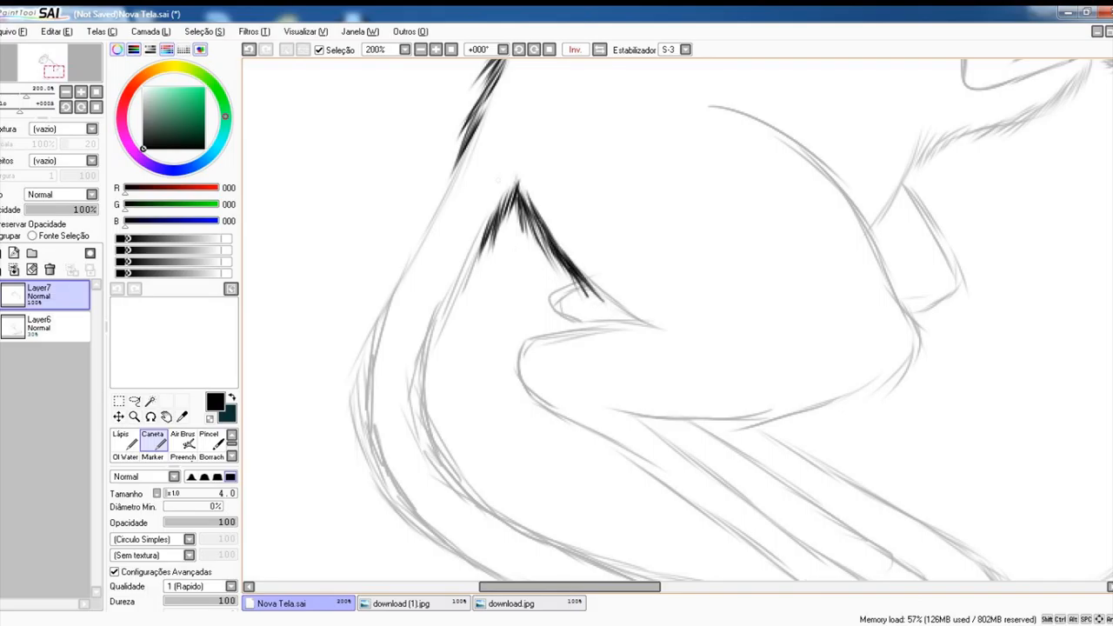
{"action": "left_click_drag", "start_coordinate": [544, 261], "coordinate": [626, 313]}
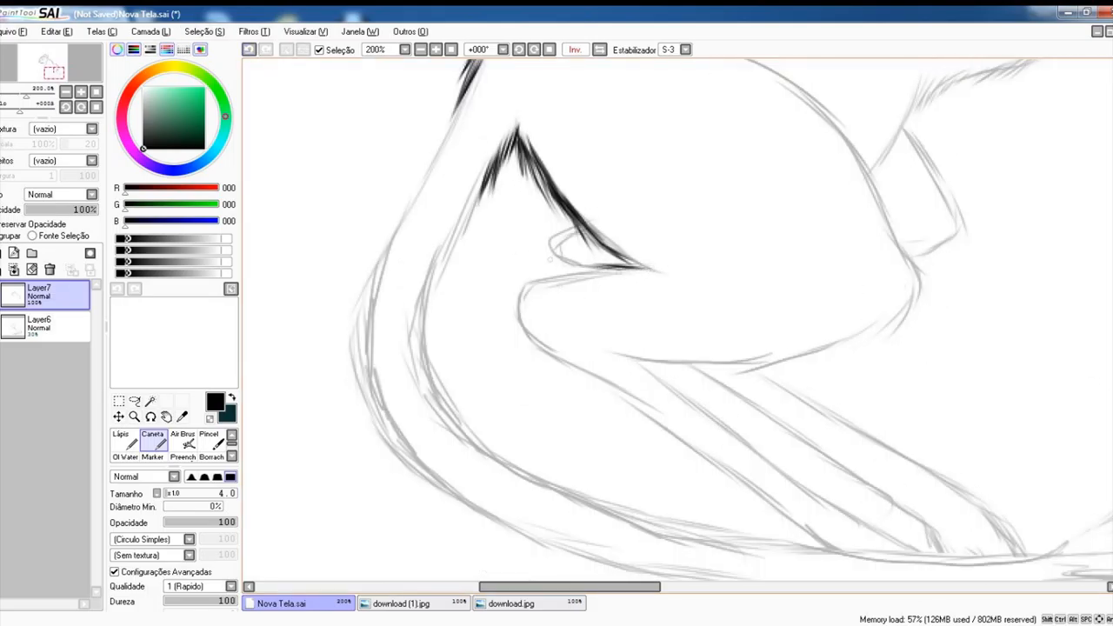
{"action": "left_click_drag", "start_coordinate": [600, 252], "coordinate": [500, 300]}
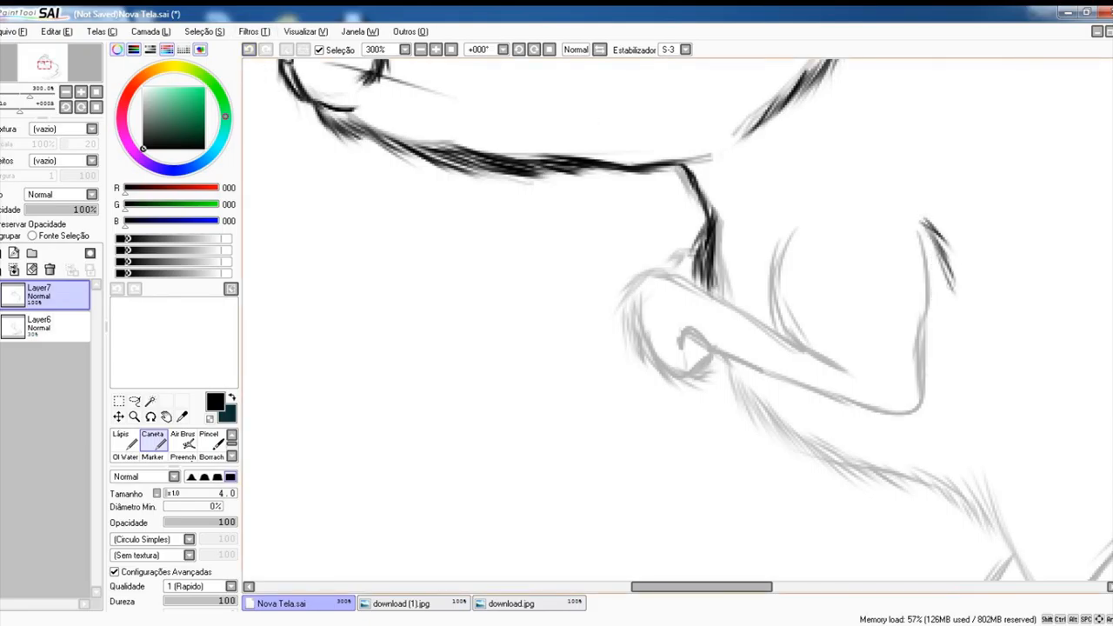
{"action": "left_click_drag", "start_coordinate": [930, 243], "coordinate": [896, 426]}
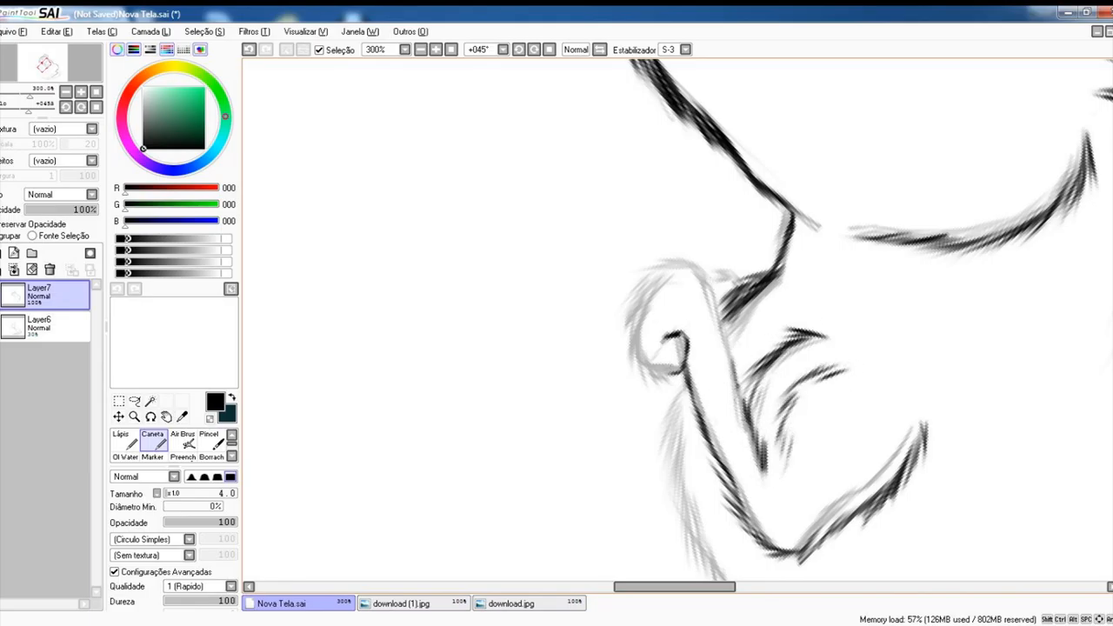
- Ink the front paw outline beneath the chin
{"action": "left_click_drag", "start_coordinate": [696, 257], "coordinate": [739, 409]}
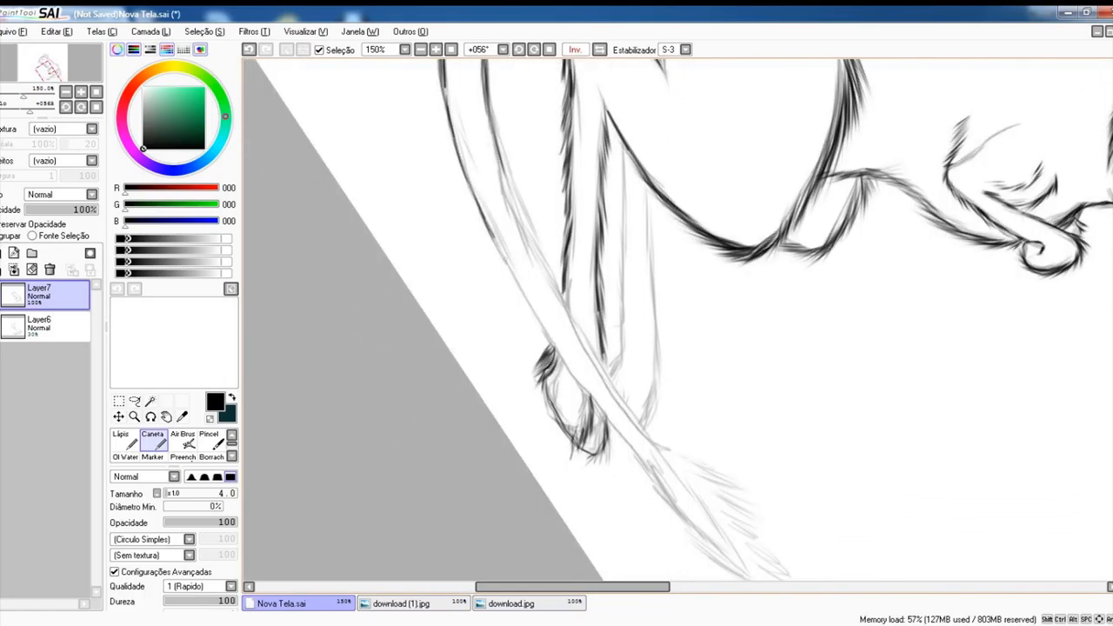
- Ink the hind leg's front edge and long leg lines, and thicken fur on the foot
{"action": "left_click_drag", "start_coordinate": [487, 130], "coordinate": [556, 365]}
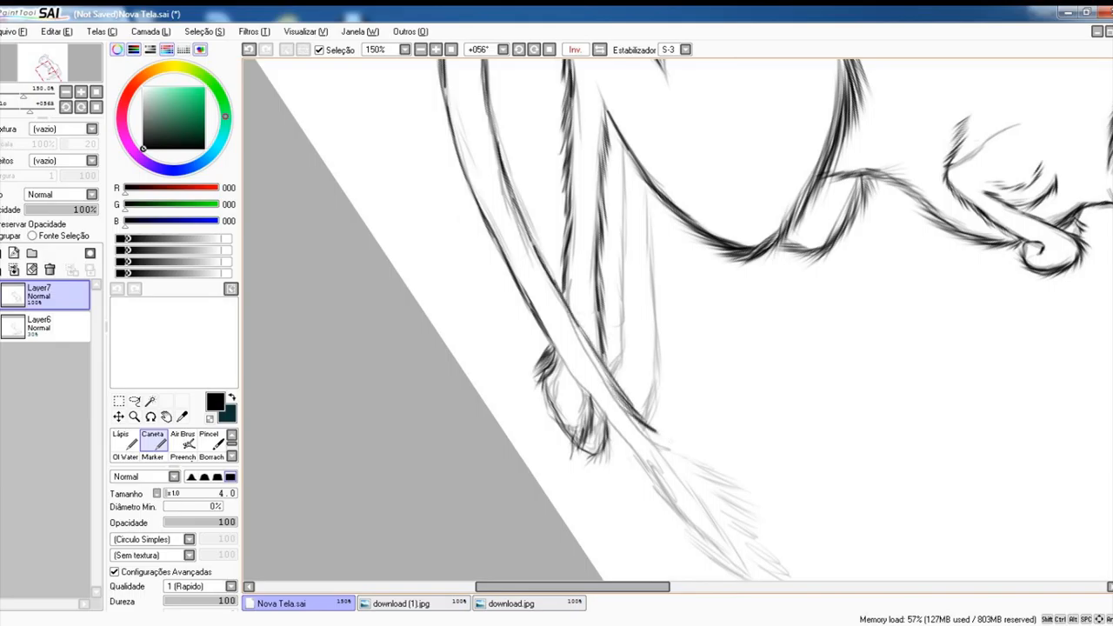
{"action": "left_click_drag", "start_coordinate": [544, 330], "coordinate": [639, 474]}
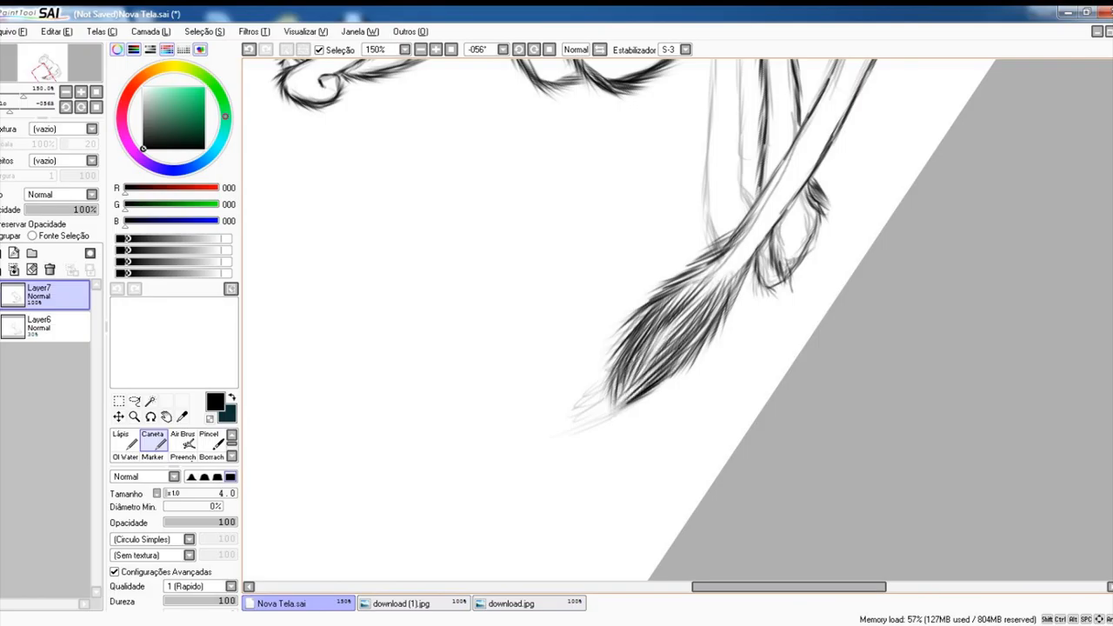
{"action": "left_click_drag", "start_coordinate": [756, 226], "coordinate": [687, 313]}
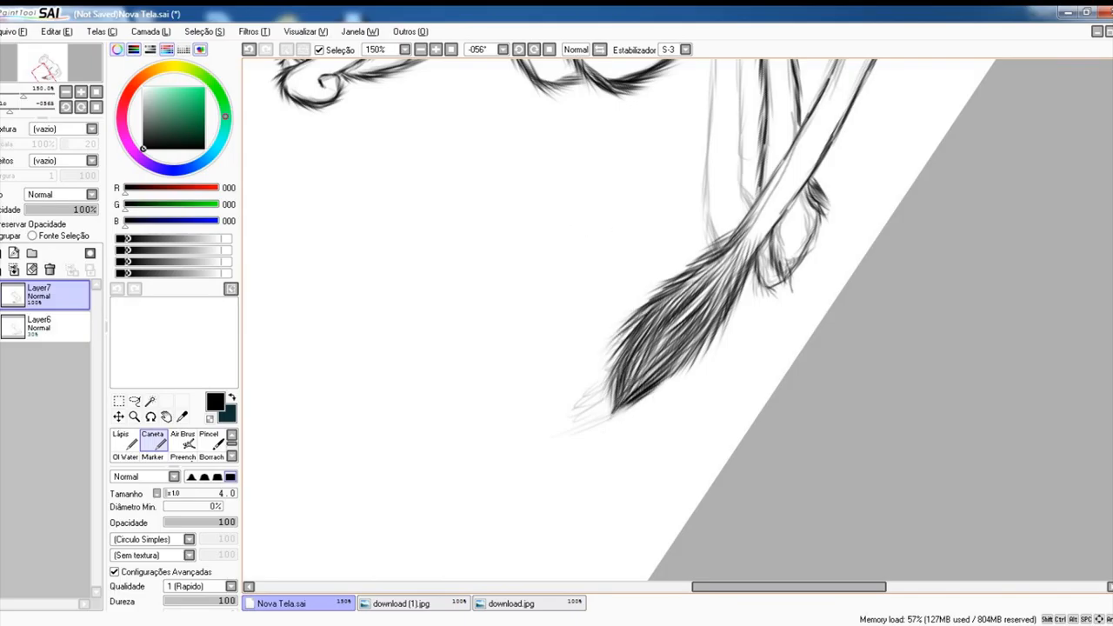
{"action": "left_click_drag", "start_coordinate": [617, 321], "coordinate": [669, 417]}
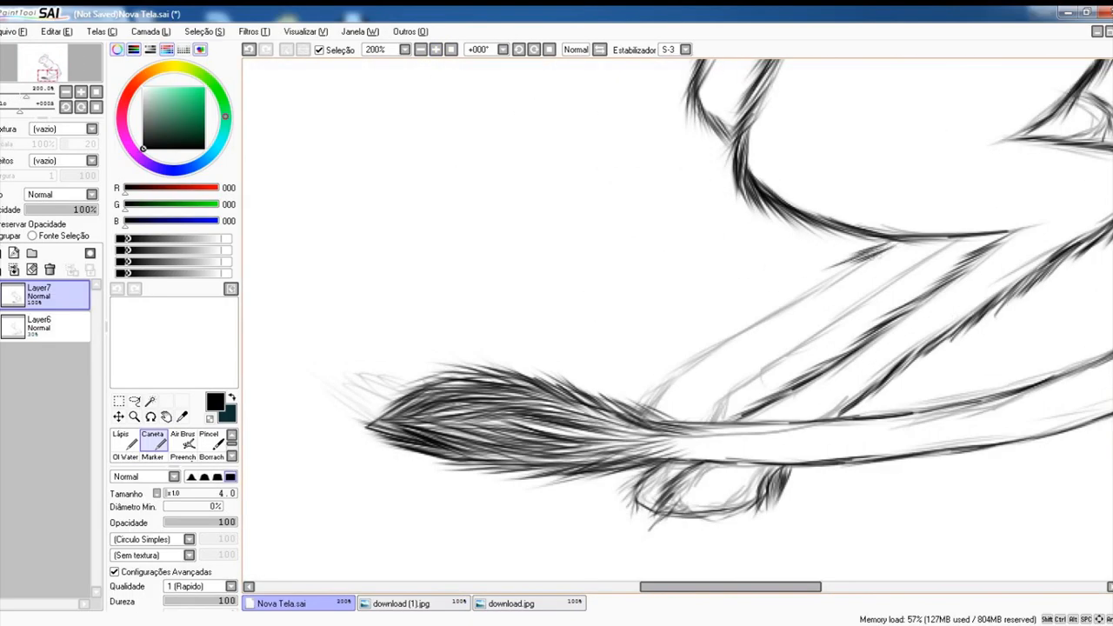
{"action": "left_click_drag", "start_coordinate": [661, 392], "coordinate": [896, 261]}
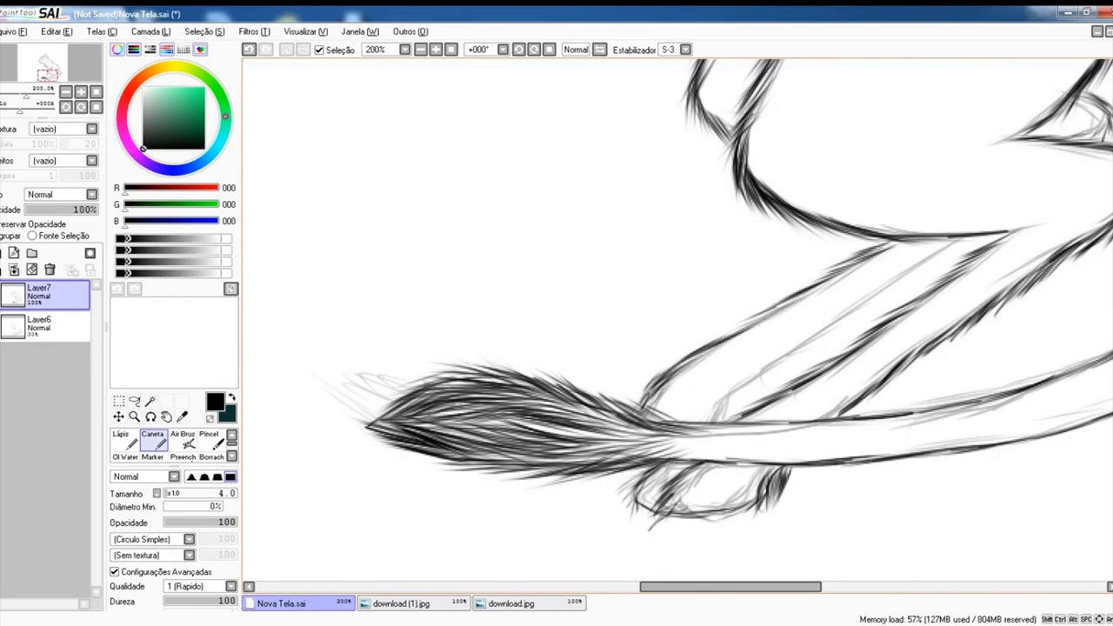
{"action": "left_click_drag", "start_coordinate": [717, 417], "coordinate": [965, 235]}
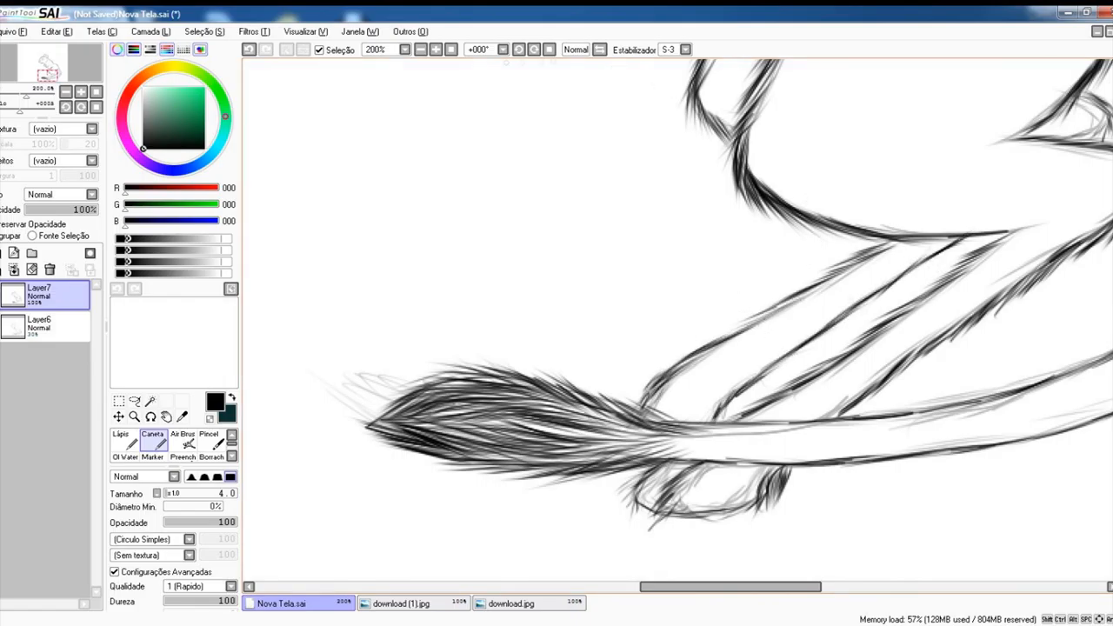